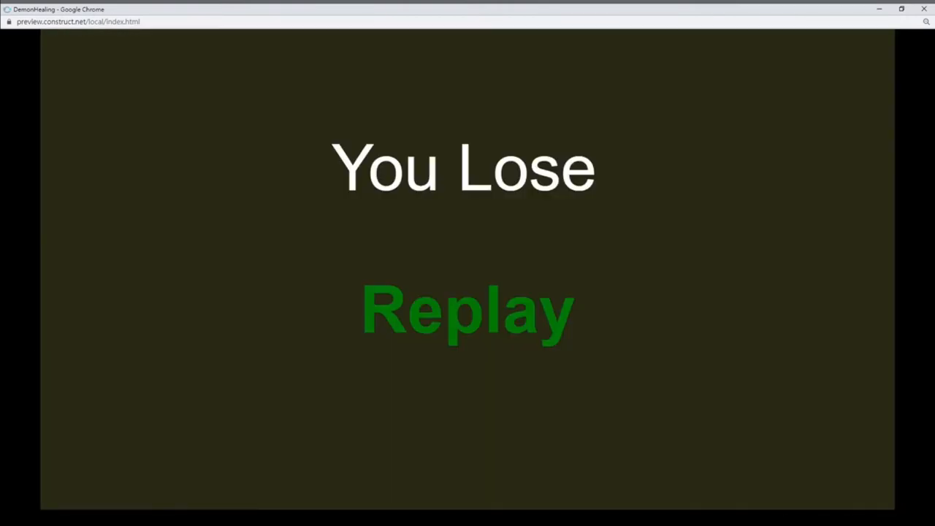
Step: Replay the DemonHealing game from the You Lose screen and switch to the preview tab
click(467, 320)
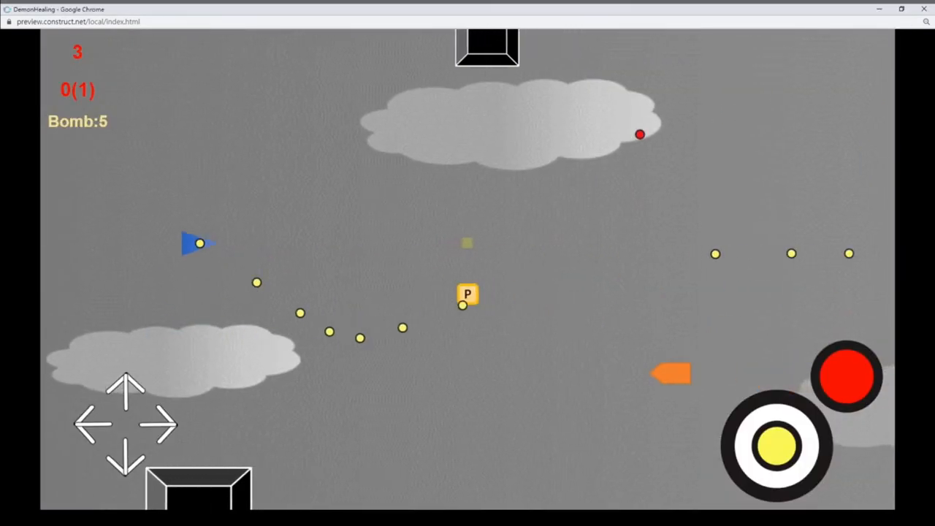
click(184, 17)
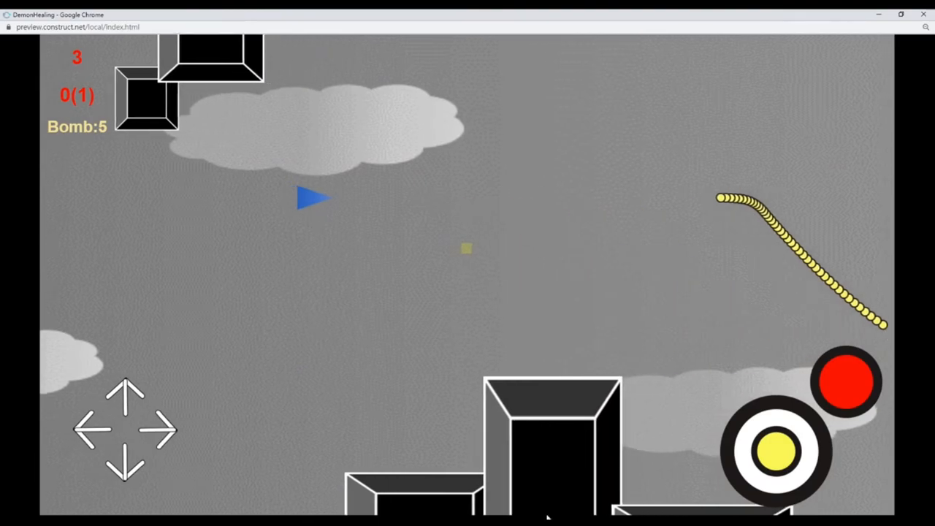
click(197, 18)
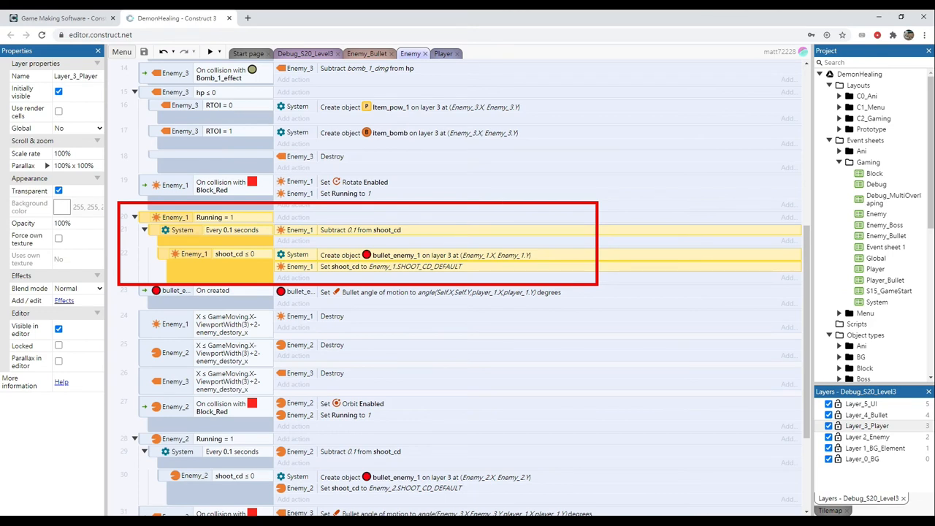
Step: Switch back to the Enemy event sheet tab with Enemy_1's shooting events
click(211, 52)
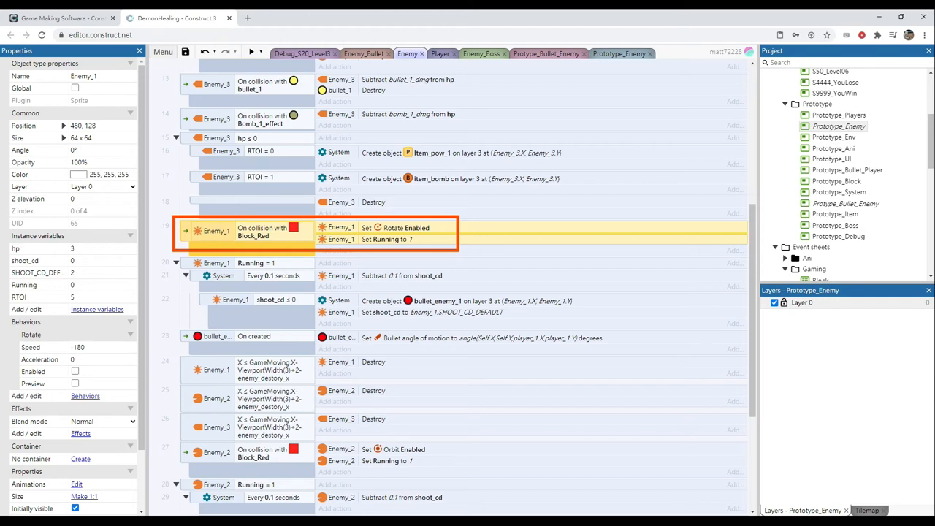
Step: Launch the game preview to test Enemy_1 rotating after hitting Block_Red
click(252, 51)
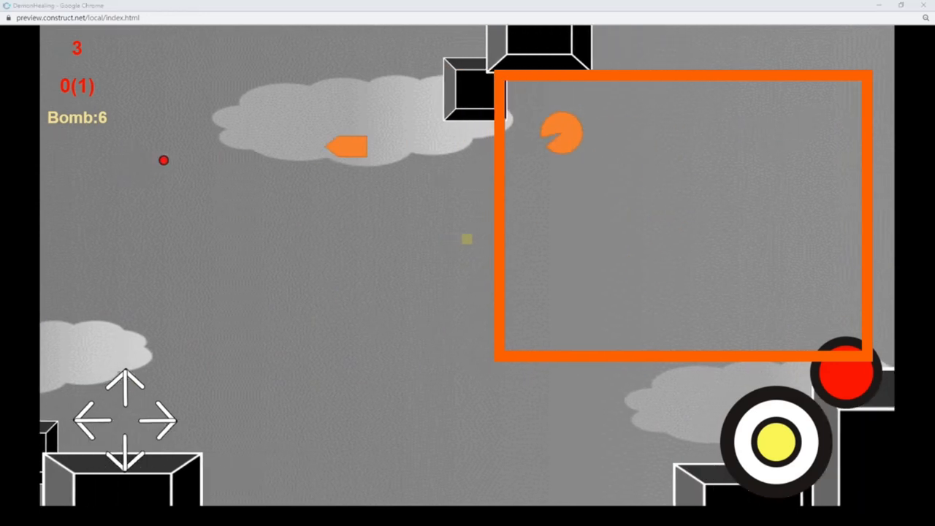
Step: Leave the Chrome preview and return to the Debug_S20_Level3 layout in the editor
click(182, 17)
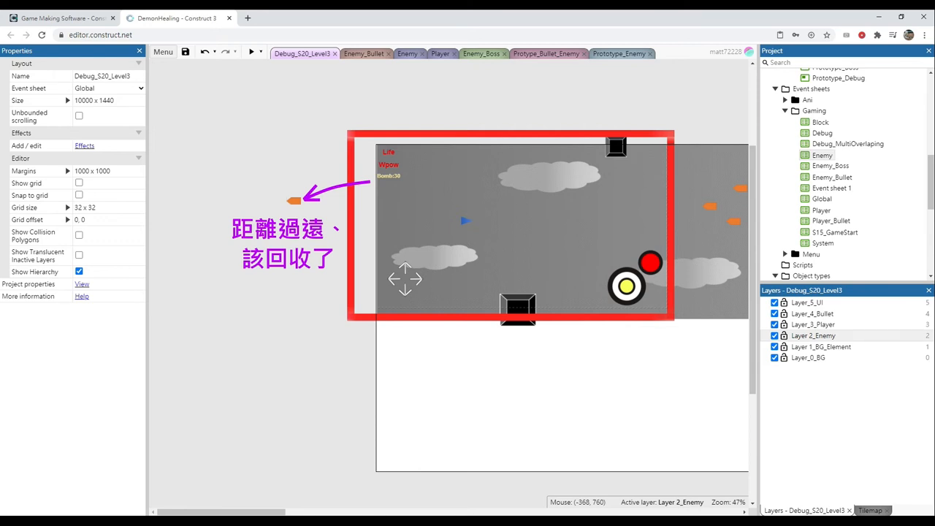
Step: Open the Enemy event sheet showing Enemy_1, Enemy_2 and Enemy_3 destroy-when-far-behind events
click(408, 53)
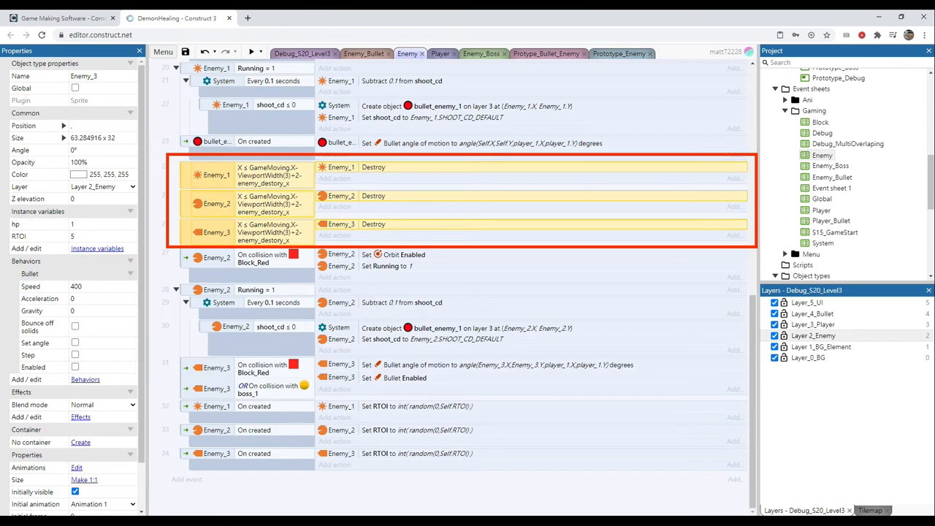